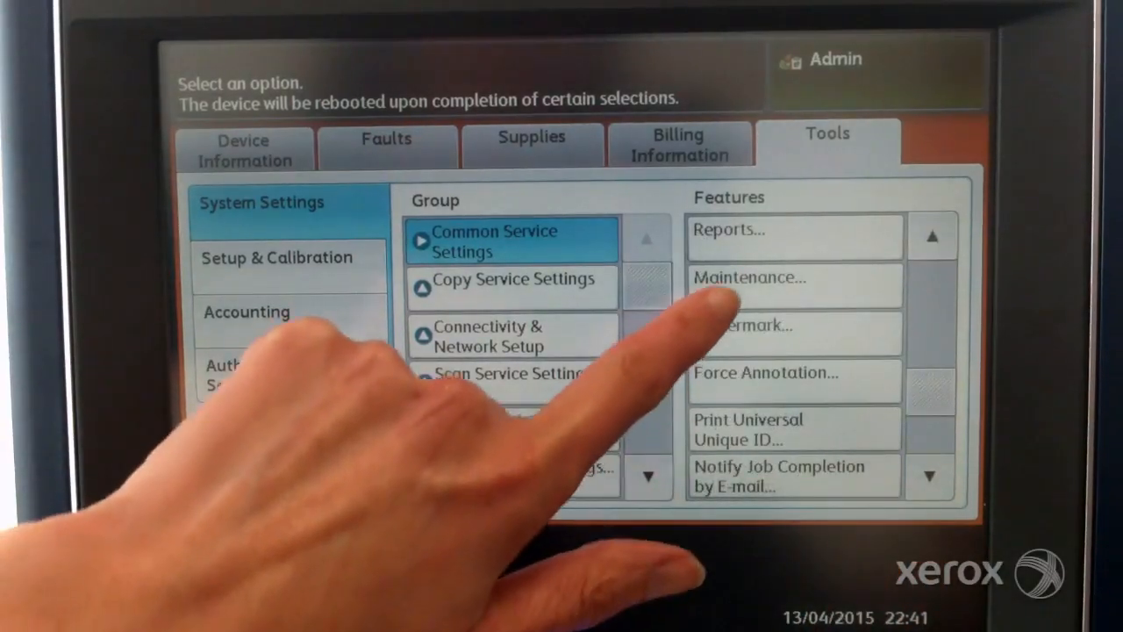
# Step: Navigate from Common Service Settings through Maintenance to the Auto Alignment Adjustment options
pyautogui.click(749, 276)
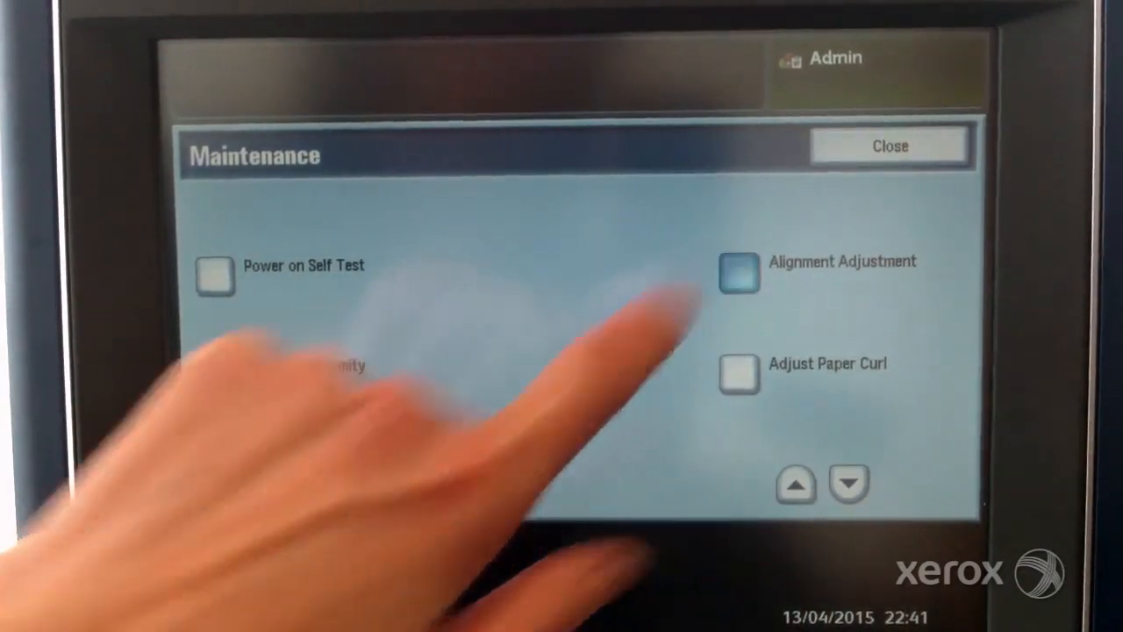
pyautogui.click(737, 270)
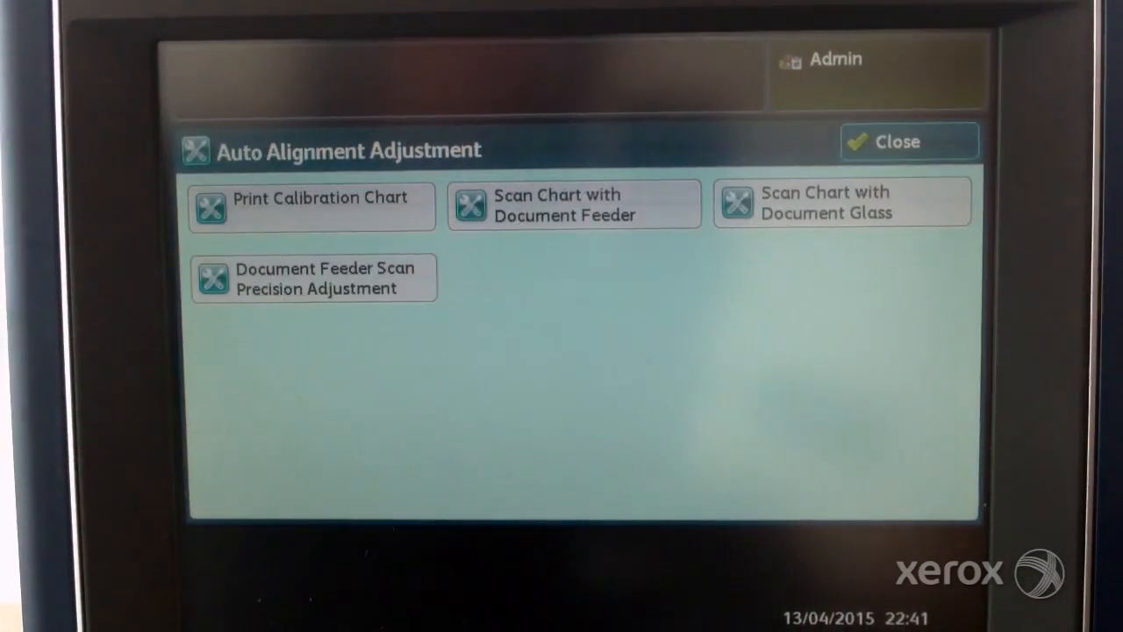
# Step: Print a 2-sheet calibration chart at Coverage 1 on Tray 2's A3 uncoated paper
pyautogui.click(311, 206)
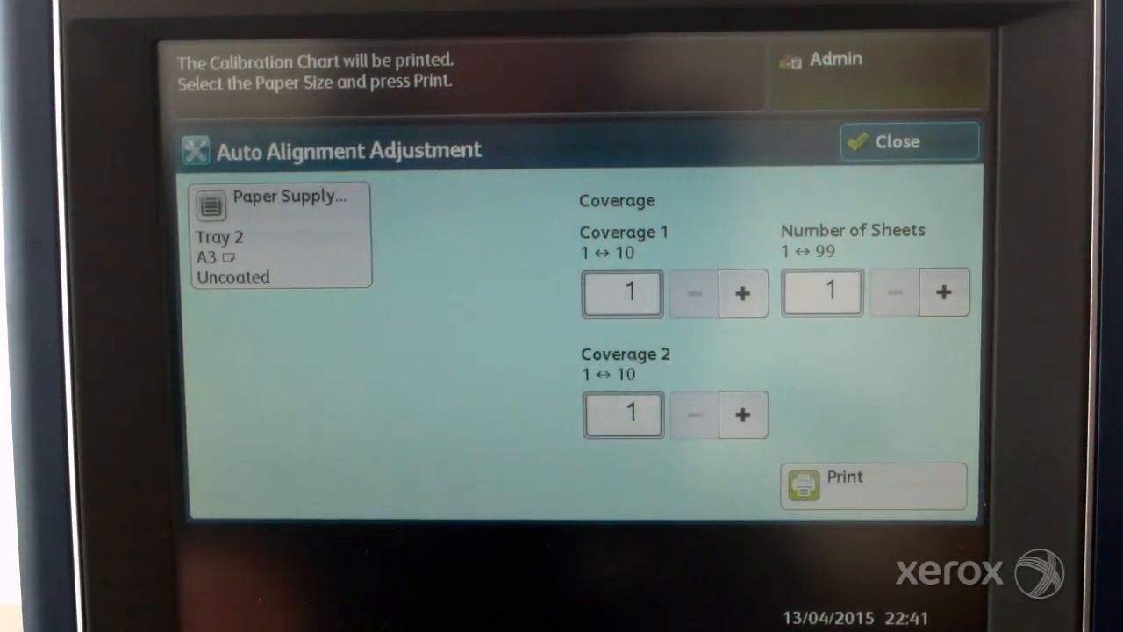
pyautogui.click(742, 292)
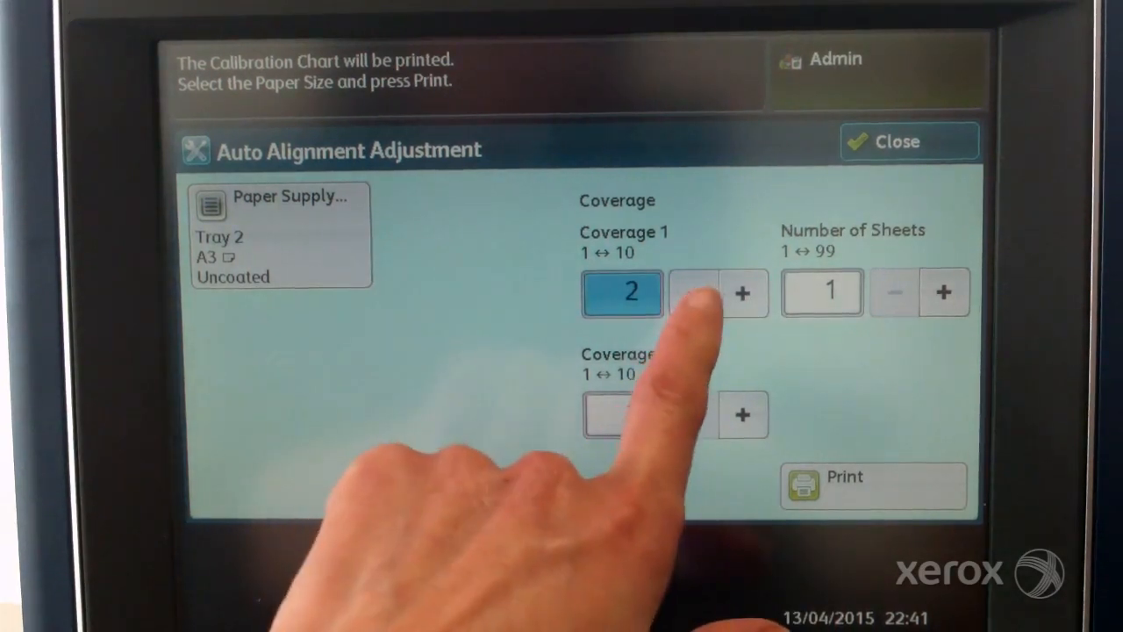
pyautogui.click(690, 292)
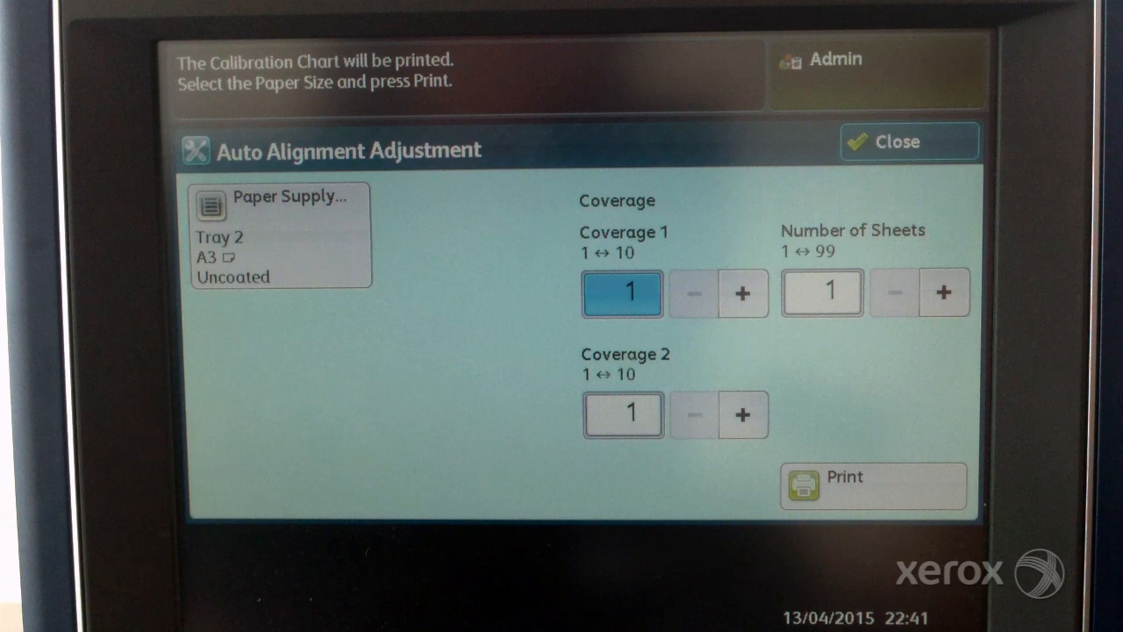
pyautogui.click(943, 292)
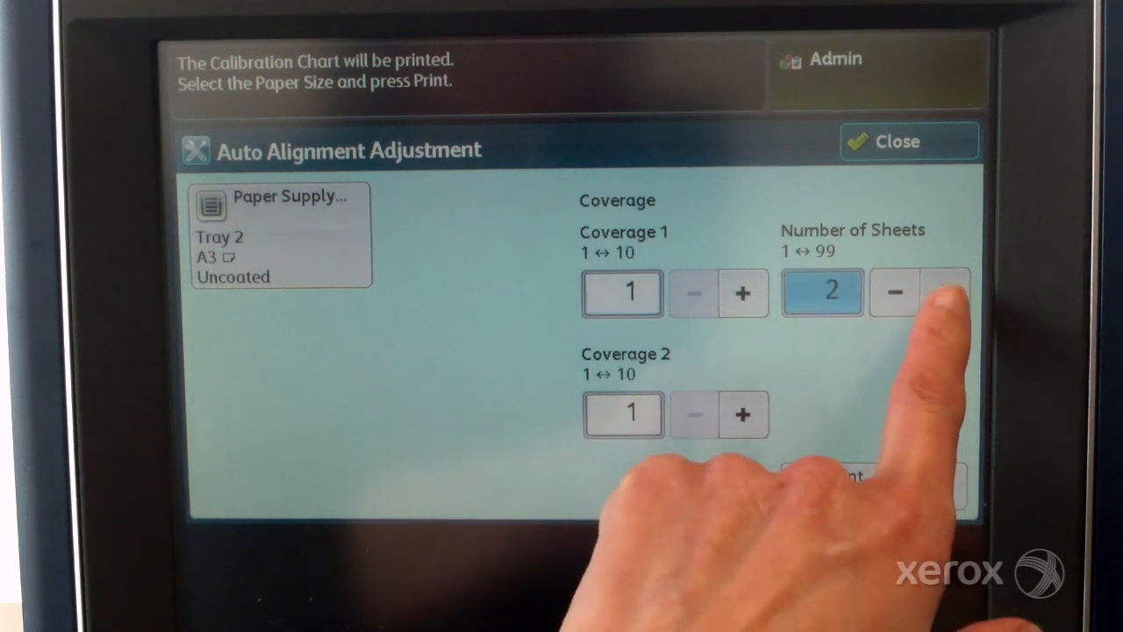
pyautogui.click(943, 292)
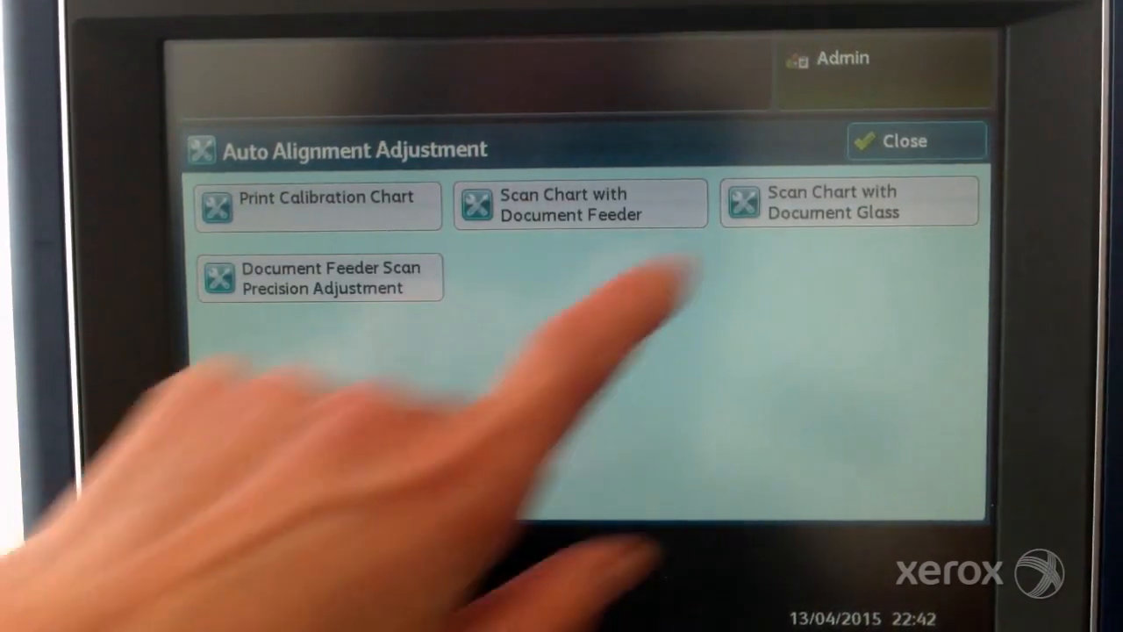
# Step: Scan each side of the calibration chart on the document glass until 4 pages are scanned
pyautogui.click(848, 201)
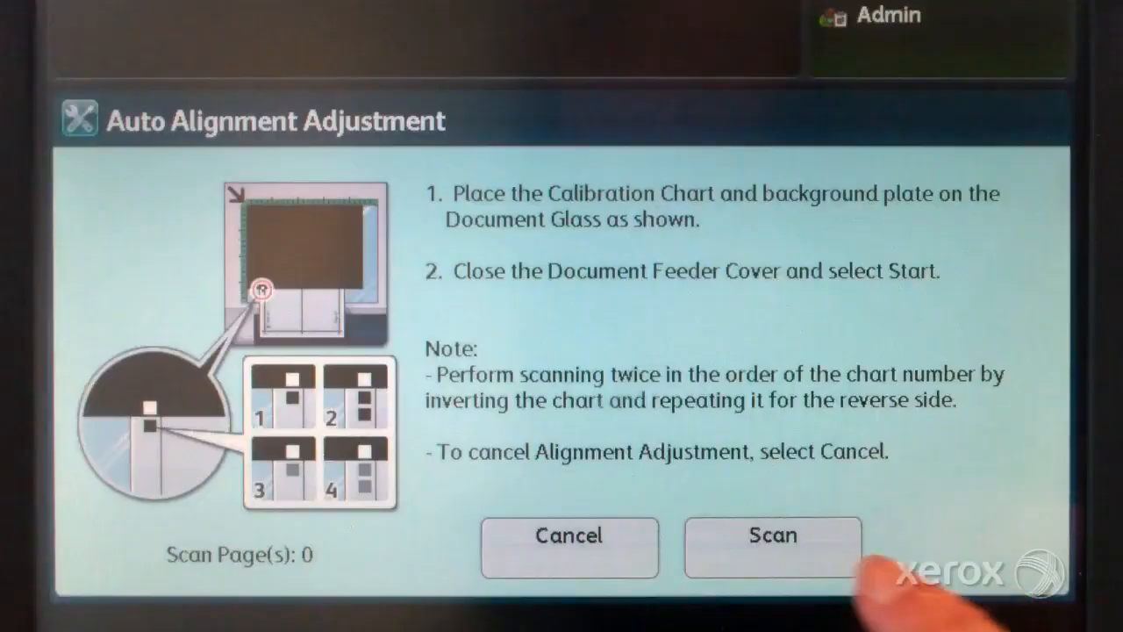
pyautogui.click(772, 548)
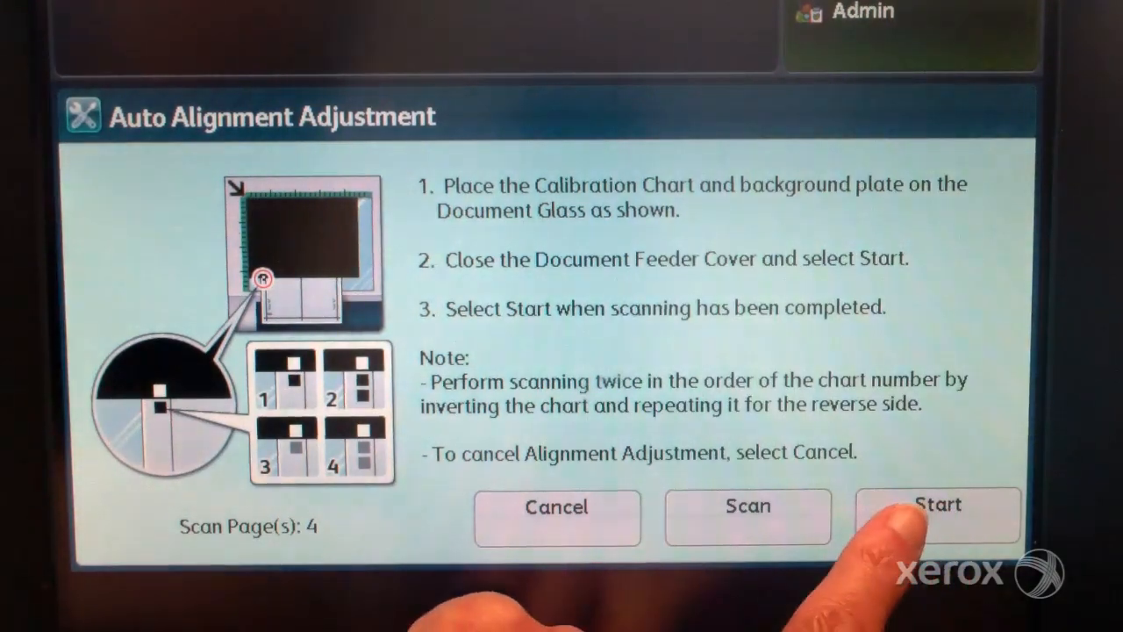
# Step: Finish scanning to calculate the alignment and store it as Type 5 'tray2-90gsm-a3'
pyautogui.click(939, 505)
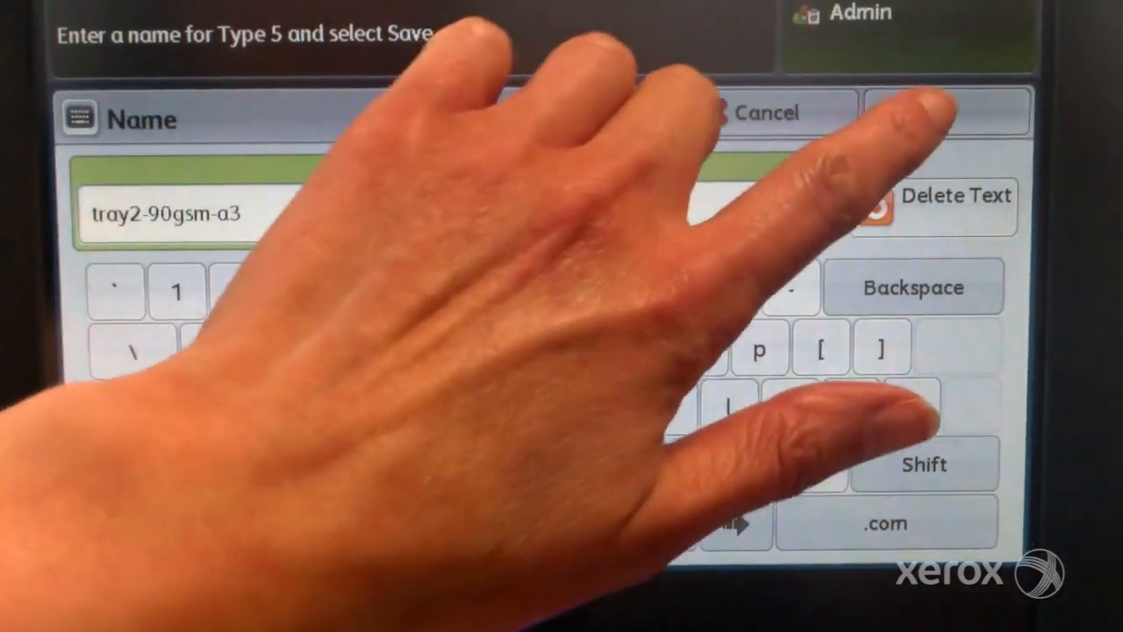
pyautogui.click(947, 112)
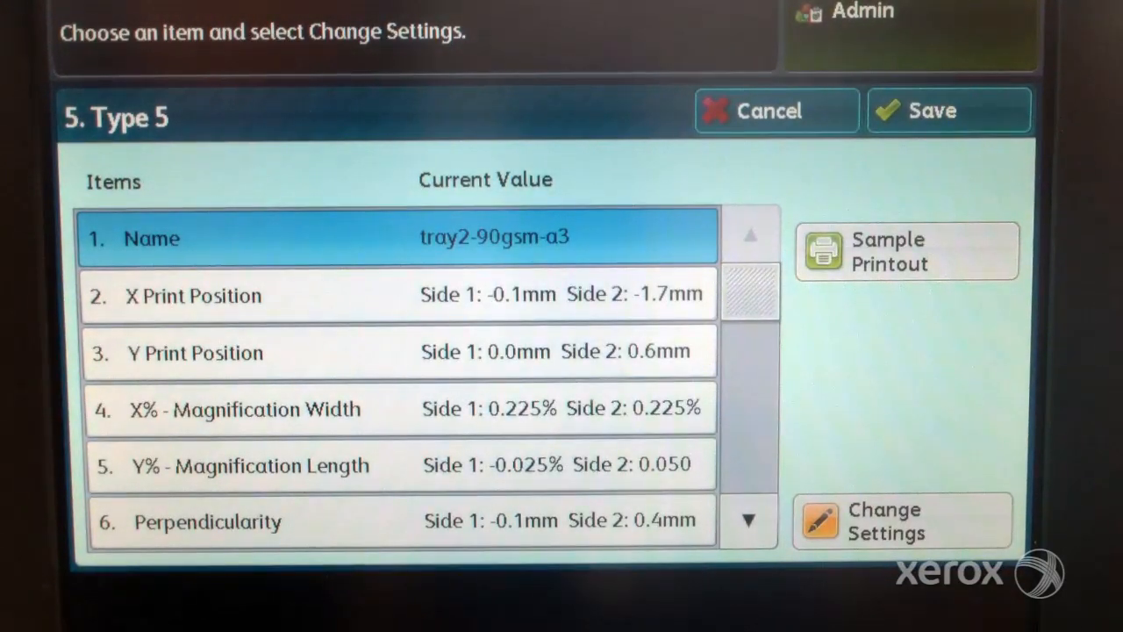
# Step: Review the sample printout settings and save Type 5 as the adjustment to apply
pyautogui.click(906, 251)
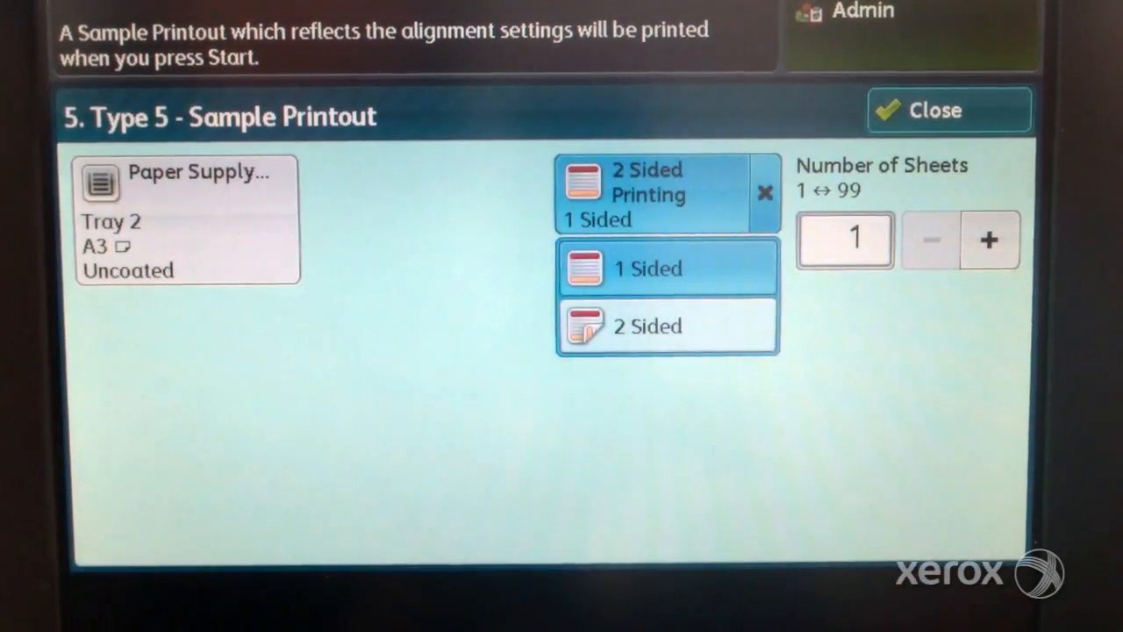
pyautogui.click(648, 325)
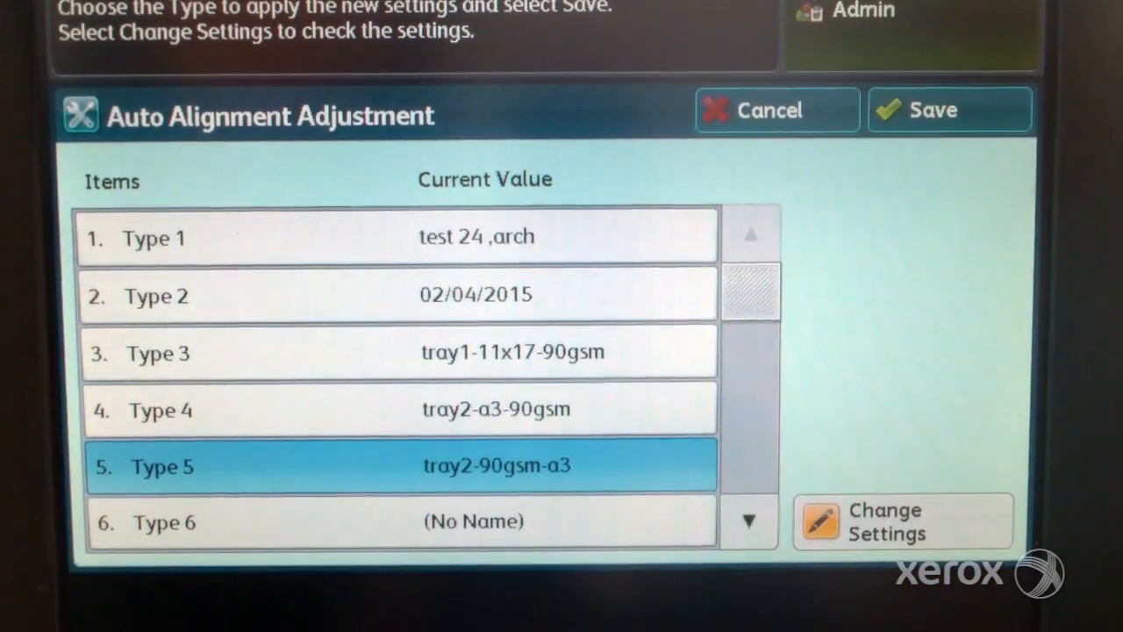
pyautogui.click(897, 526)
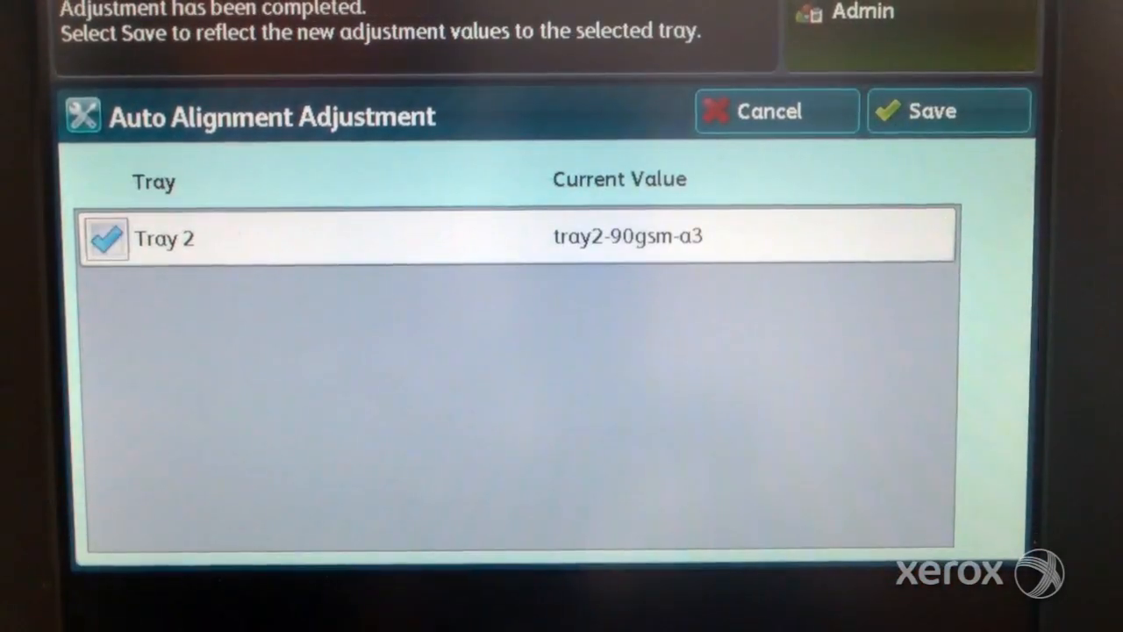
# Step: Apply tray2-90gsm-a3 to Tray 2 and back out to Maintenance
pyautogui.click(947, 110)
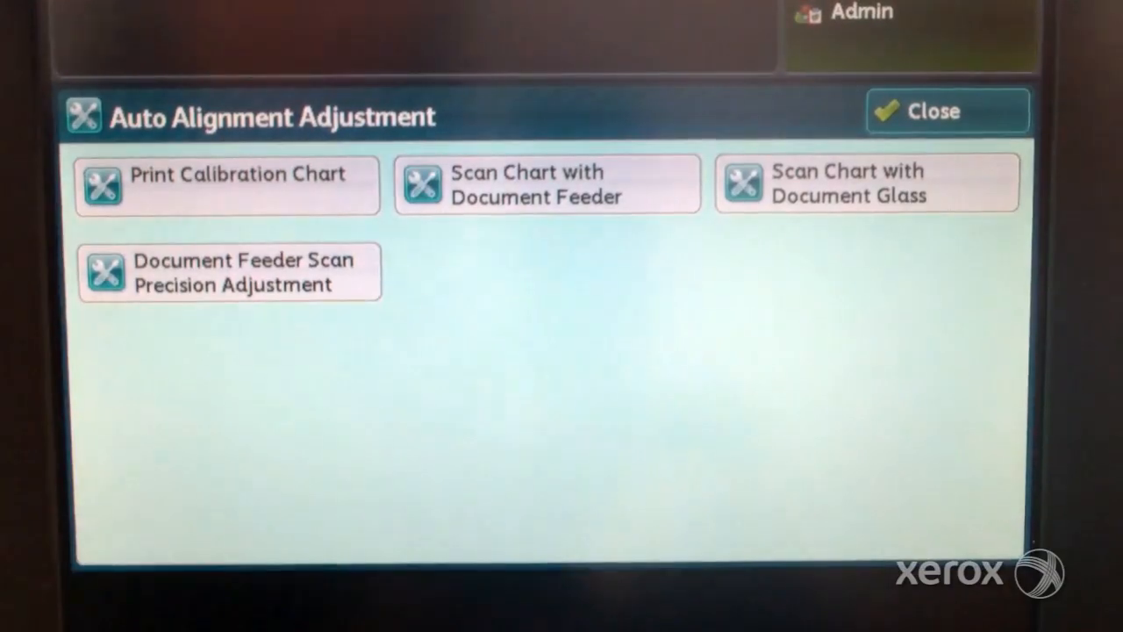
pyautogui.click(946, 110)
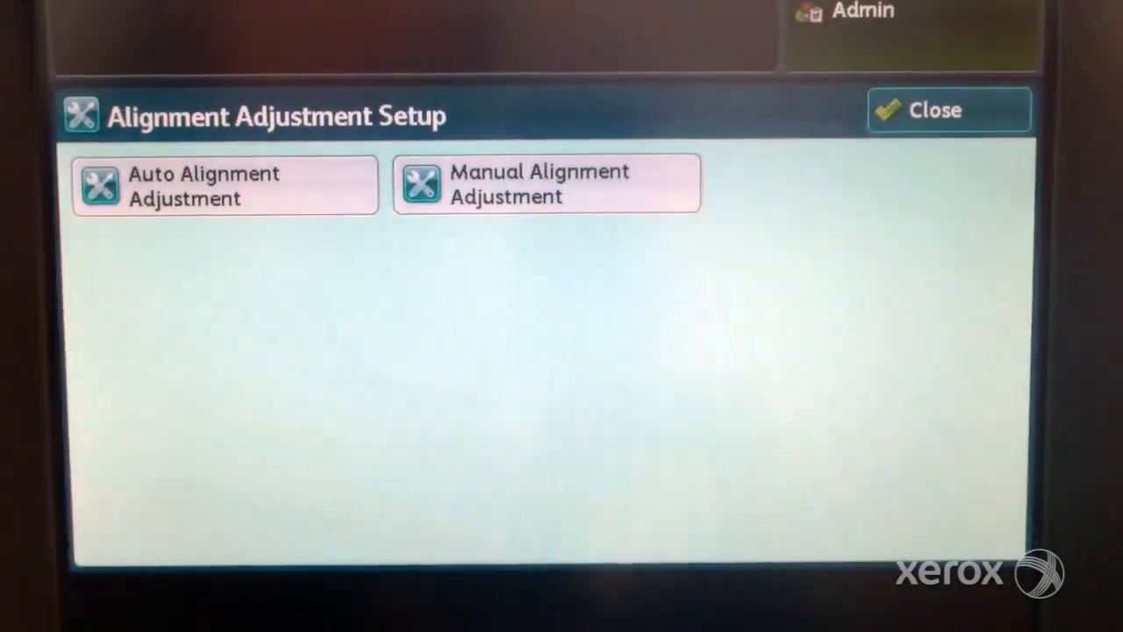
pyautogui.click(938, 109)
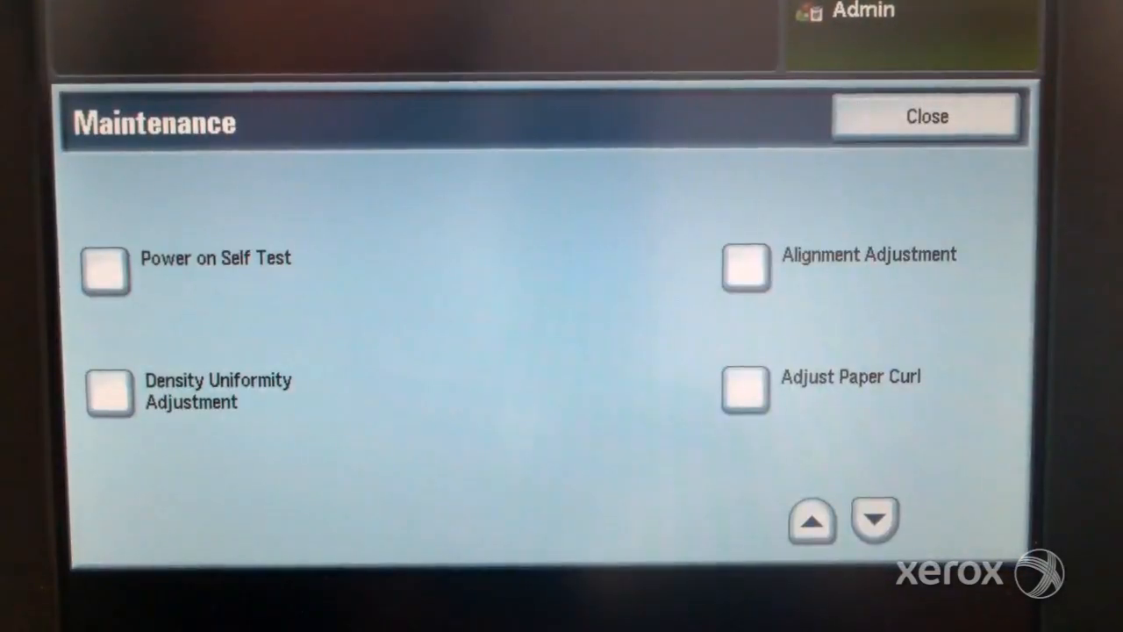
# Step: Exit Maintenance and check that Tray 2's Alignment Adjustment reads tray2-90gsm-a3
pyautogui.click(930, 115)
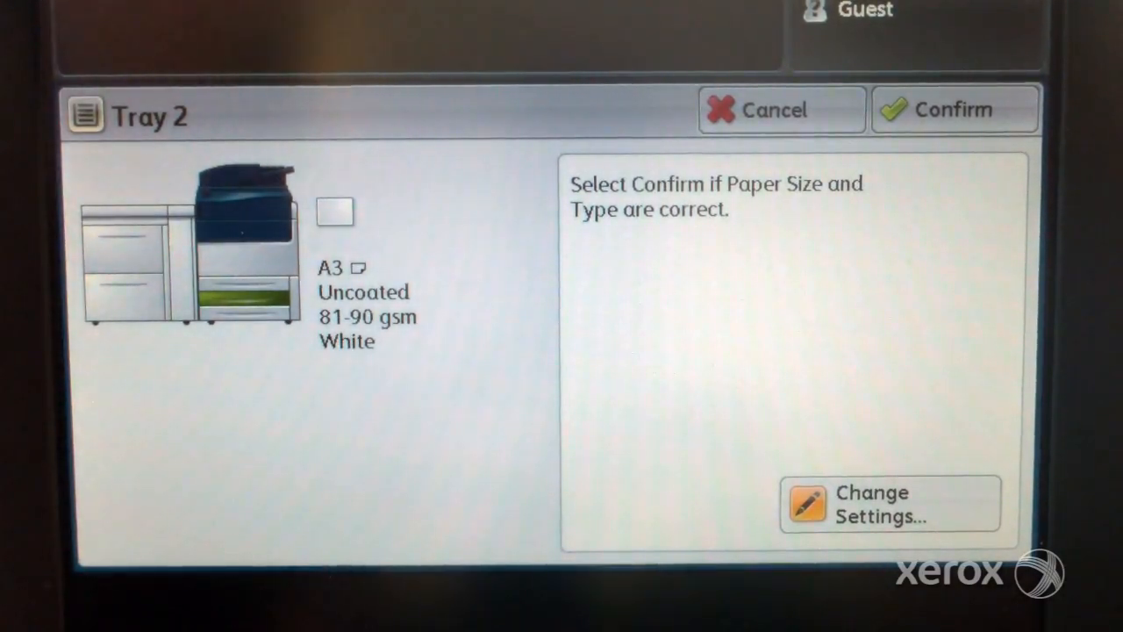
pyautogui.click(880, 506)
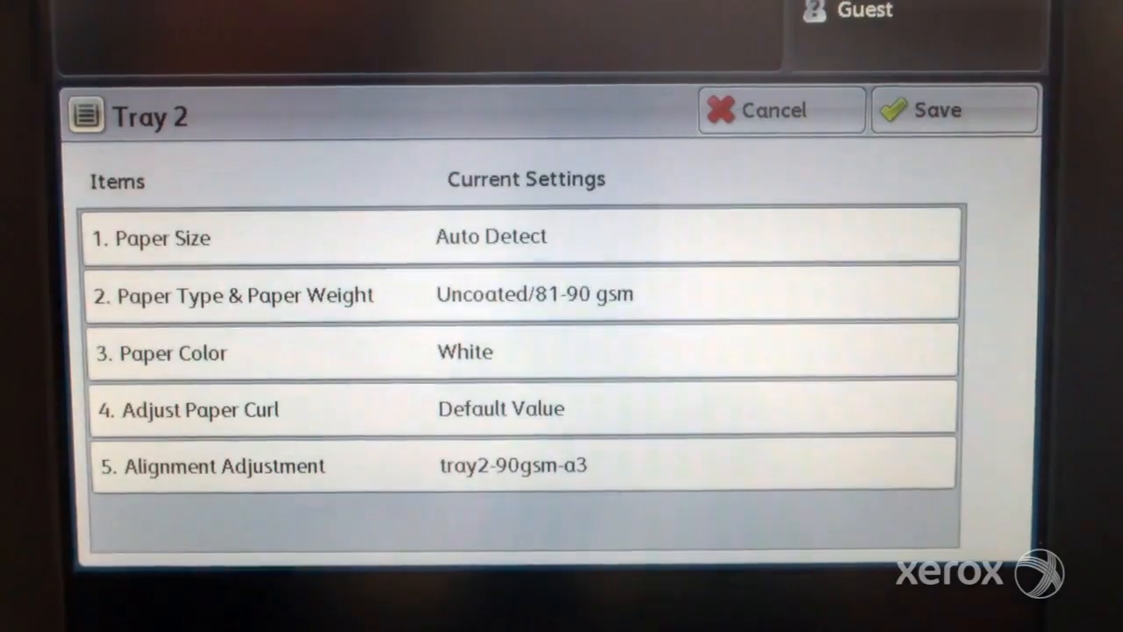
pyautogui.click(254, 466)
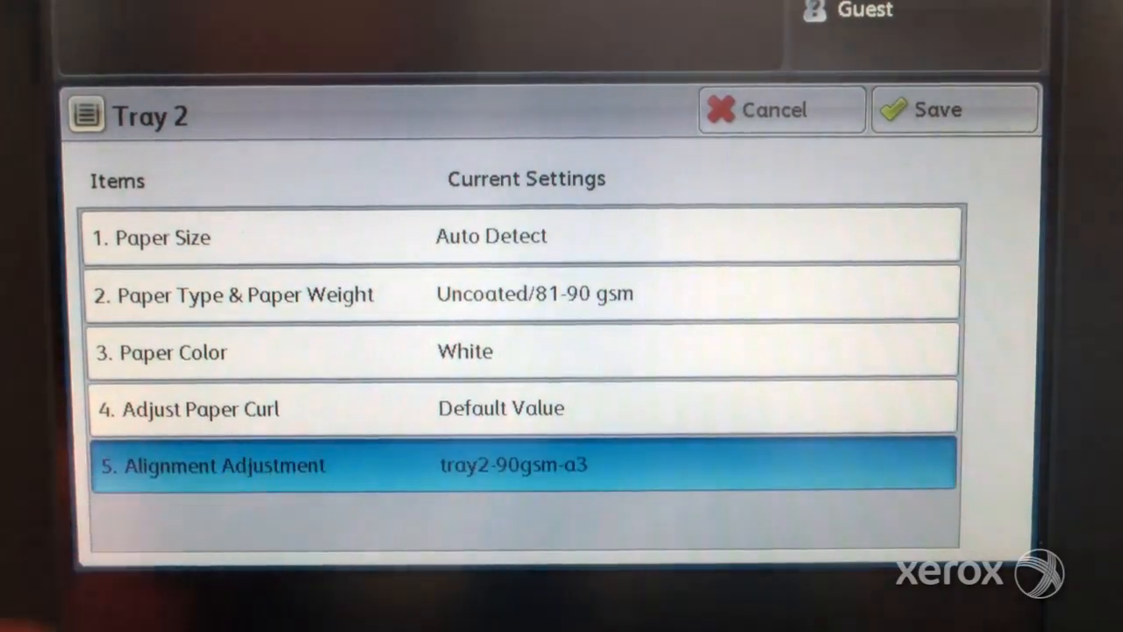